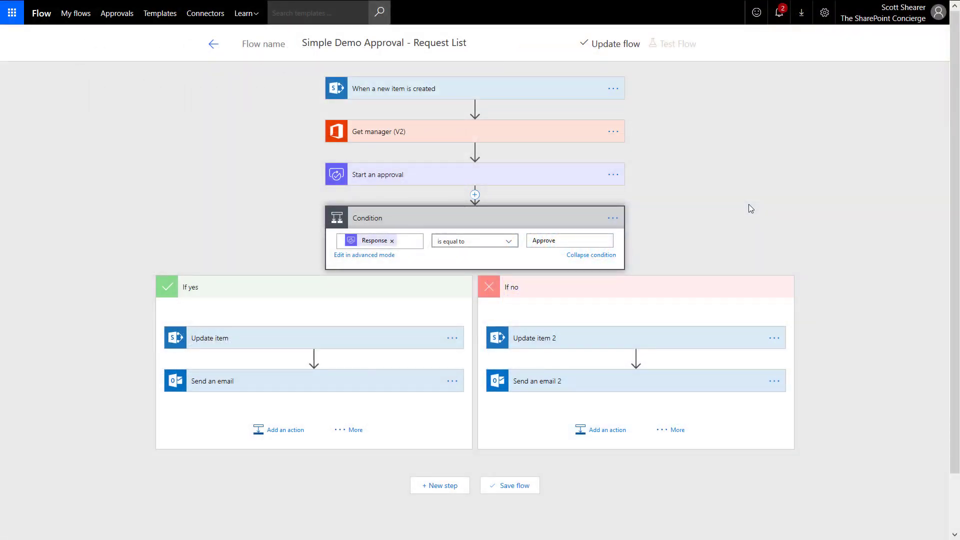
pyautogui.moveTo(852, 246)
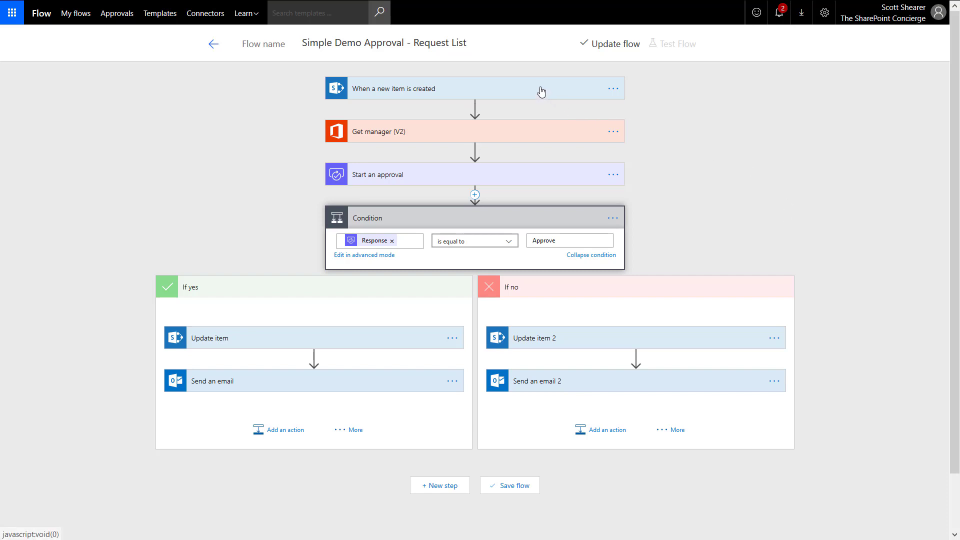
pyautogui.moveTo(521, 135)
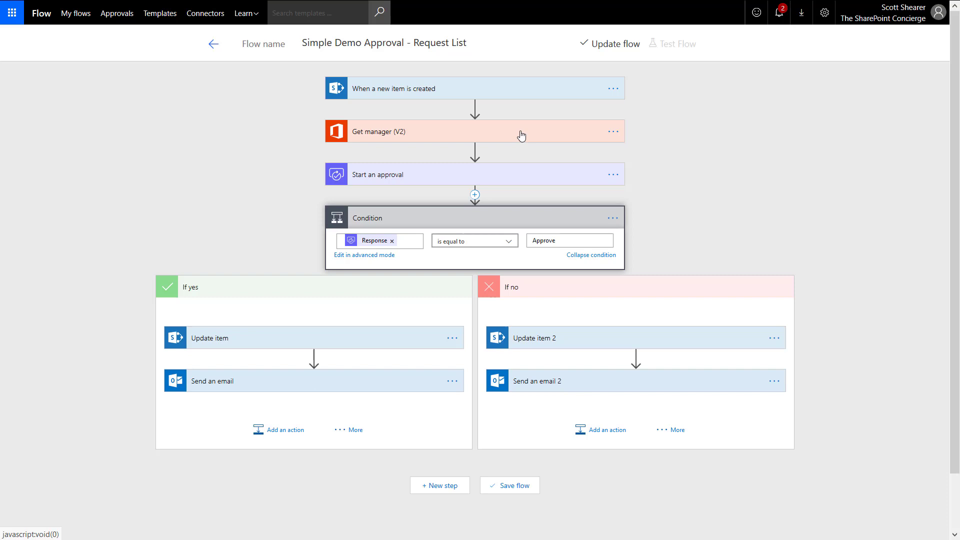
pyautogui.moveTo(512, 179)
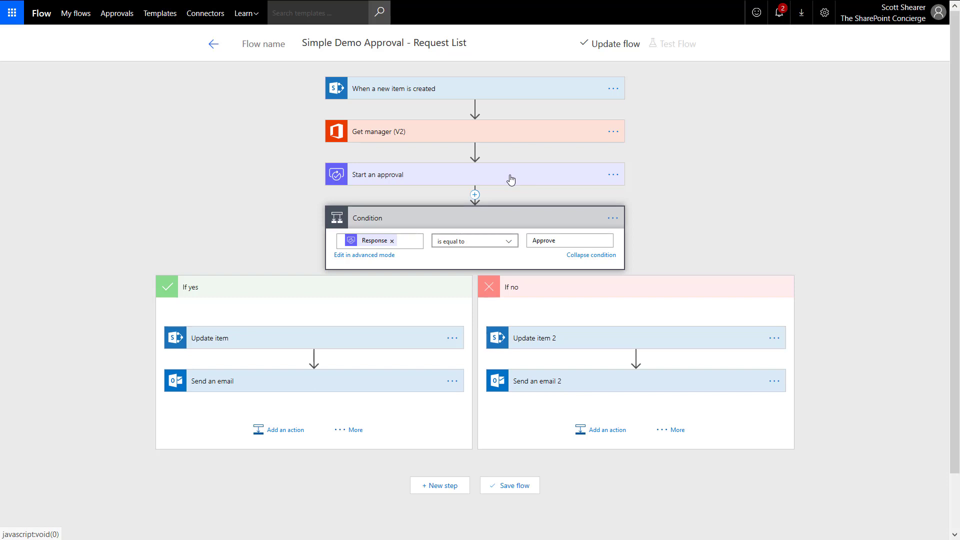
pyautogui.moveTo(505, 195)
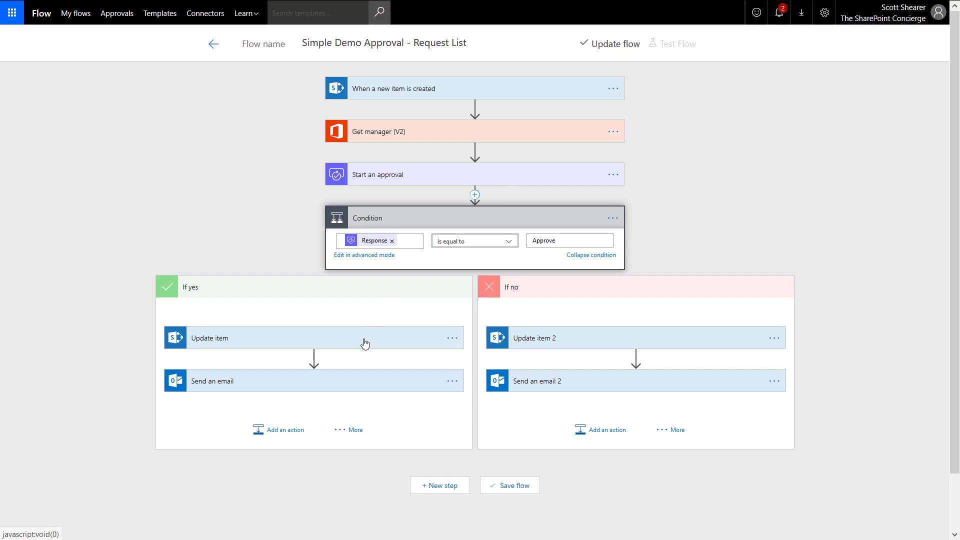
pyautogui.moveTo(371, 384)
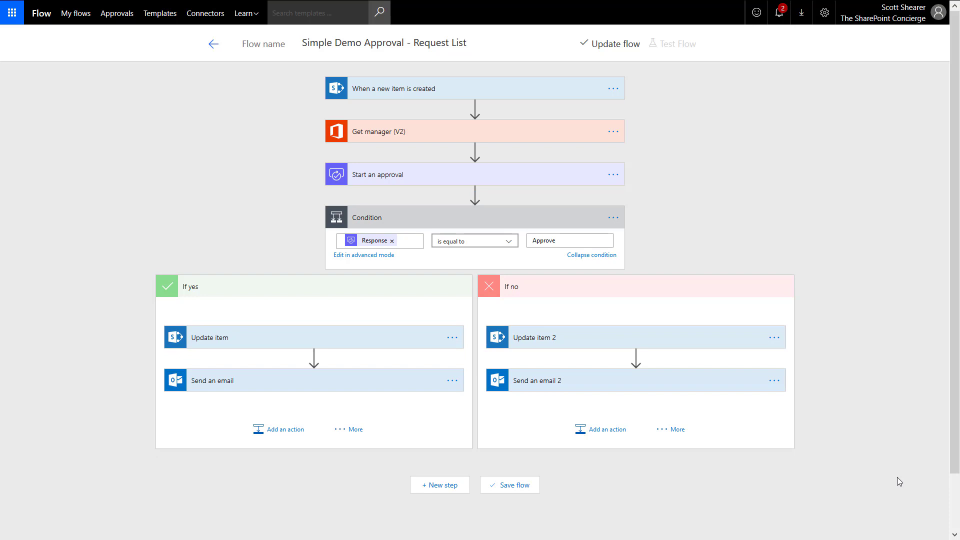
pyautogui.moveTo(875, 400)
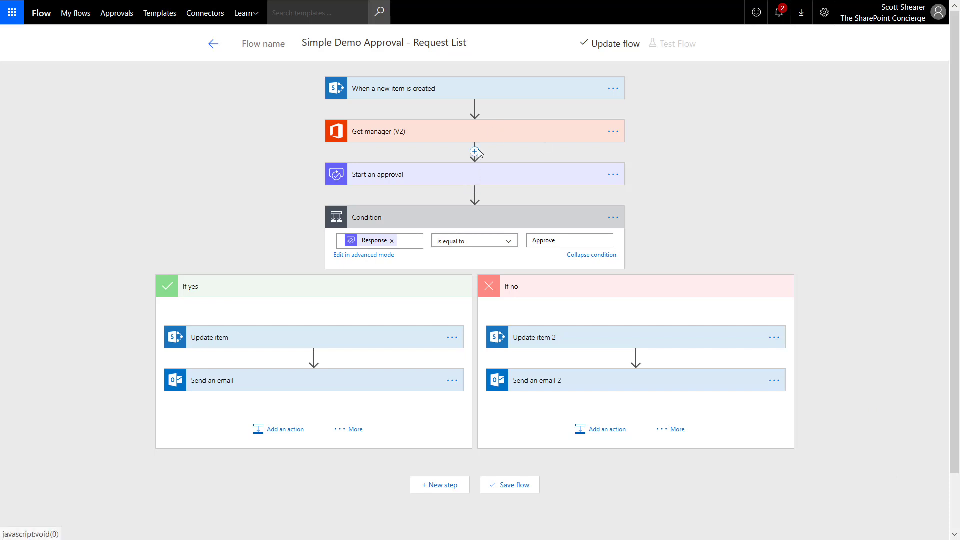
pyautogui.moveTo(475, 152)
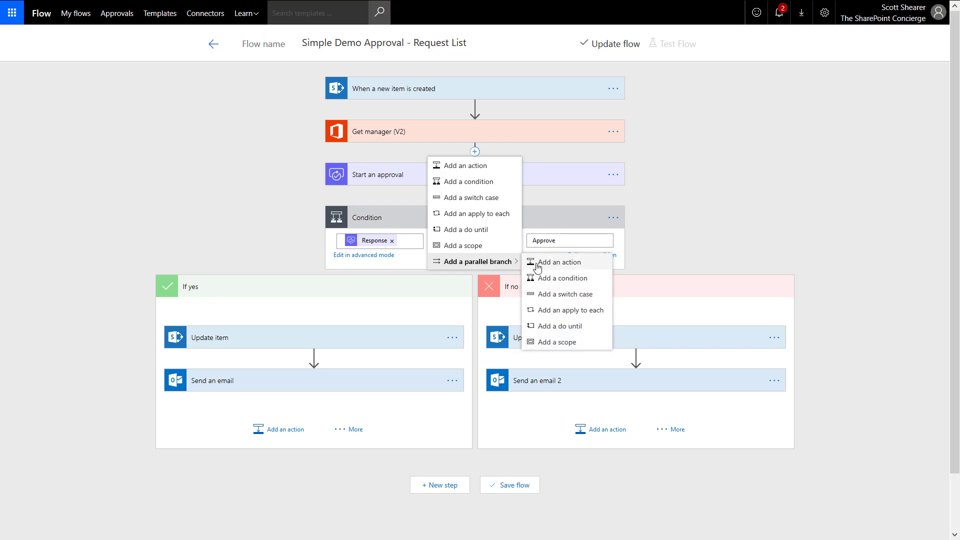
# - Add a Schedule - Delay action in a new parallel branch after Get manager (V2)
pyautogui.click(558, 262)
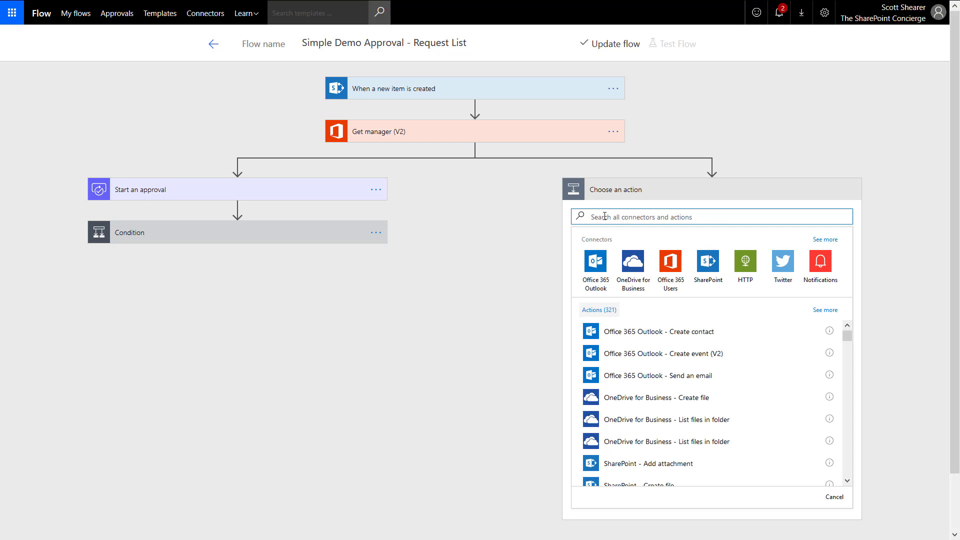
pyautogui.write('Delay')
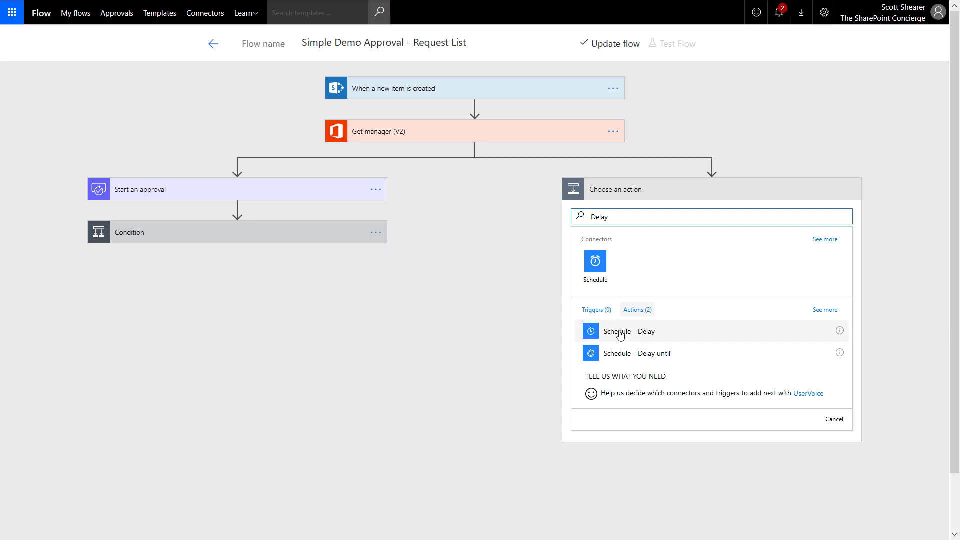
pyautogui.click(628, 331)
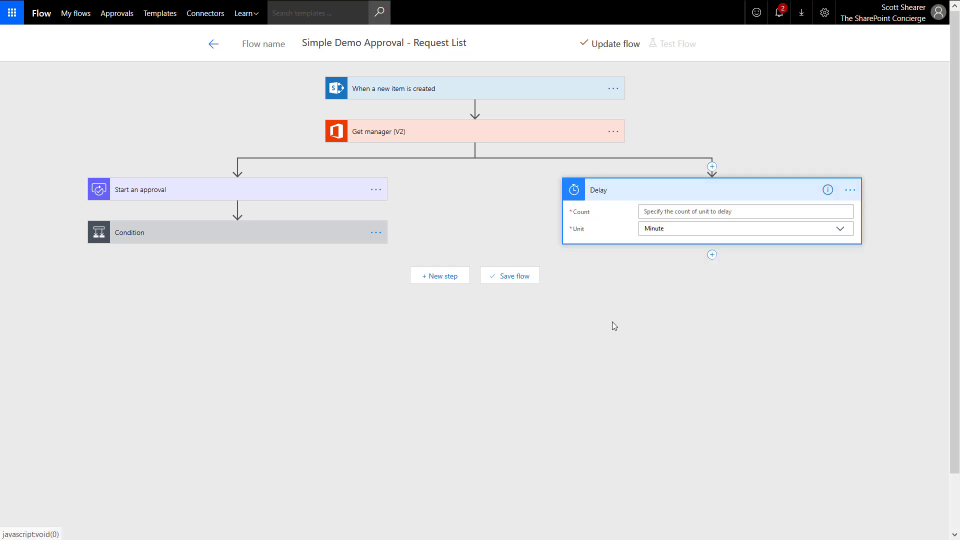
pyautogui.moveTo(364, 180)
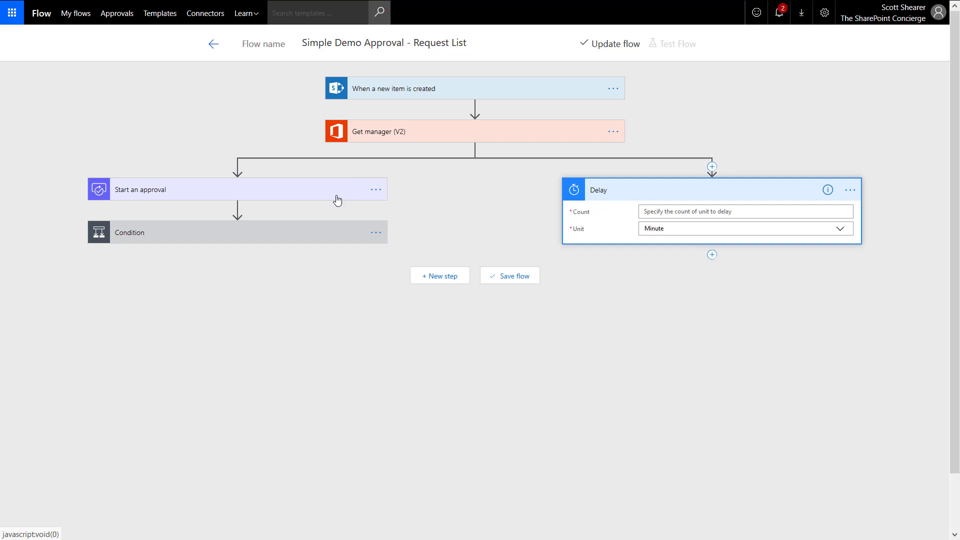
pyautogui.moveTo(636, 196)
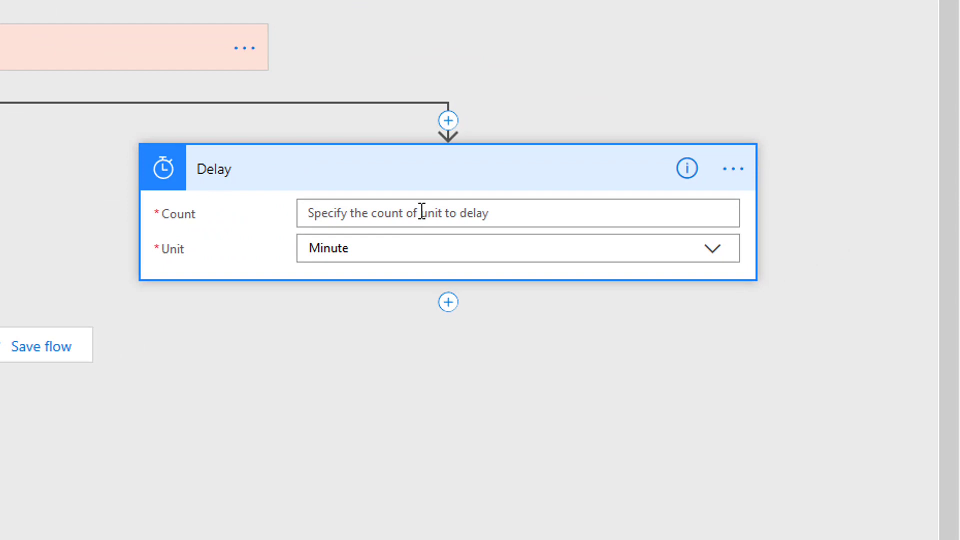
# - Set the Delay card's Unit to Day and Count to 1
pyautogui.click(515, 213)
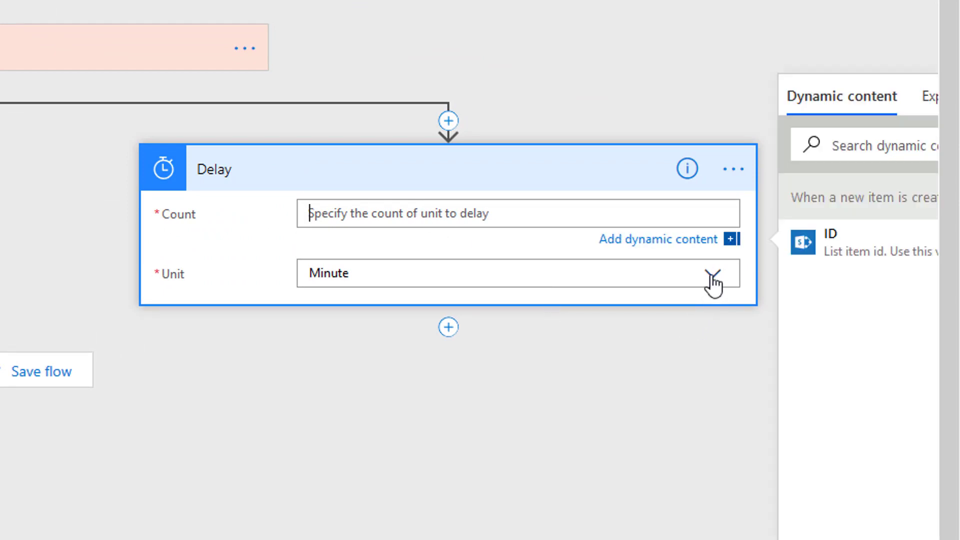
pyautogui.click(712, 273)
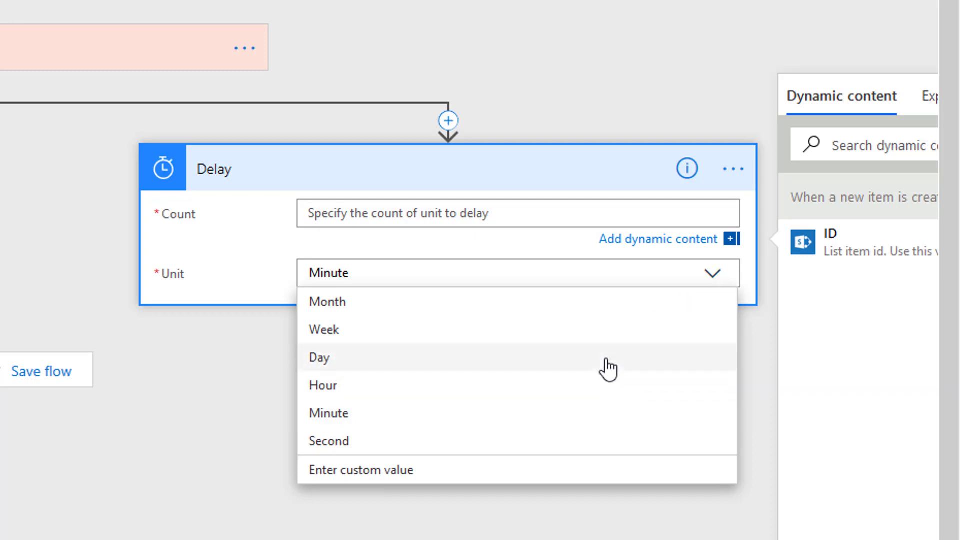
pyautogui.click(319, 357)
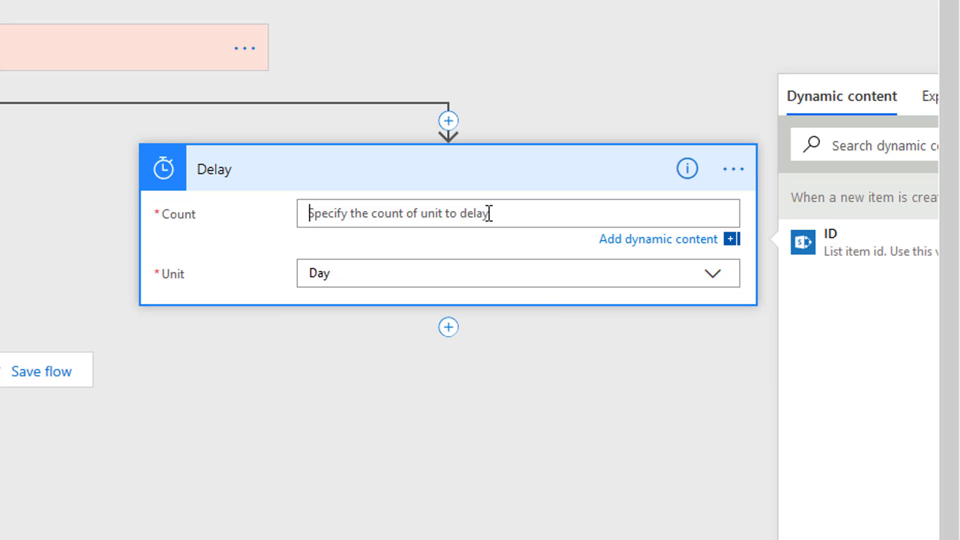
pyautogui.write('1')
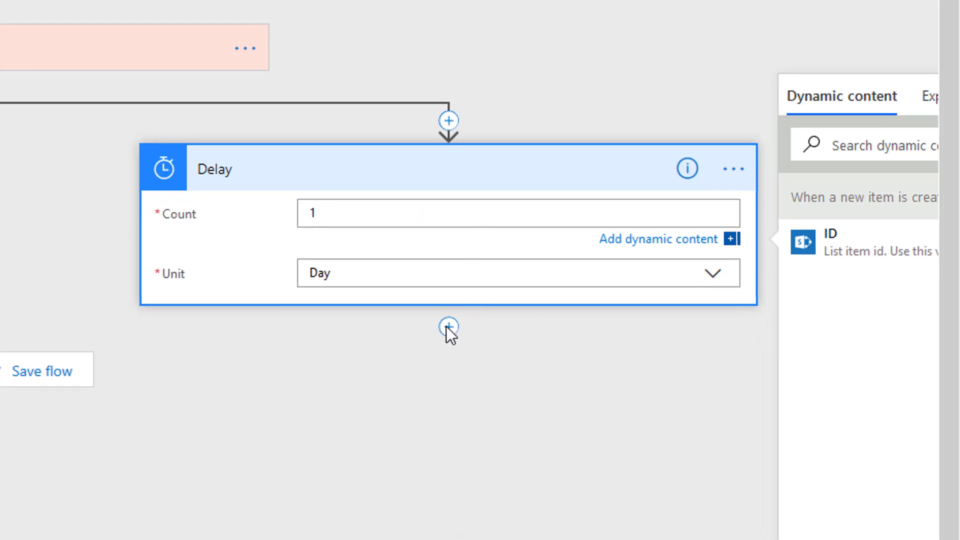
pyautogui.click(448, 327)
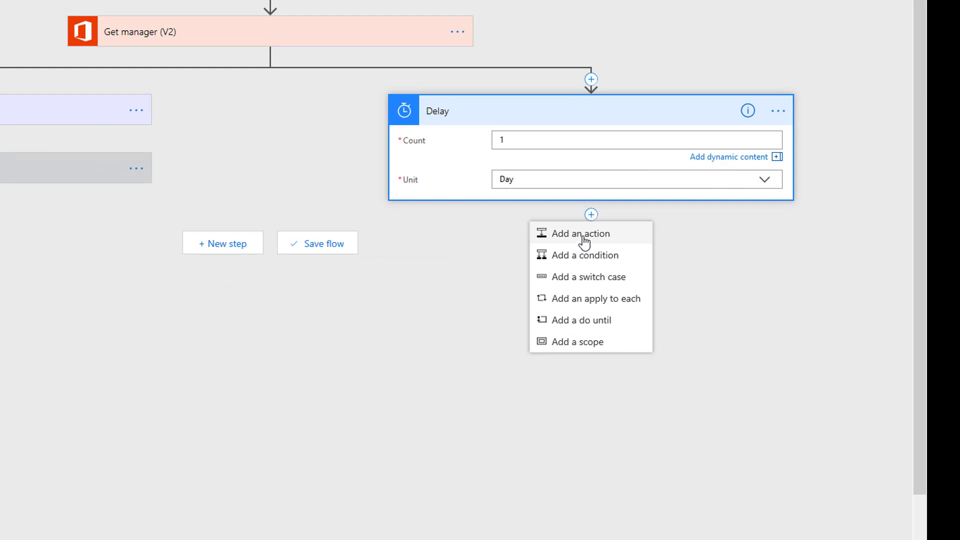
# - Add an Outlook send-email step after the Delay, addressed using Get manager (V2) outputs
pyautogui.click(577, 234)
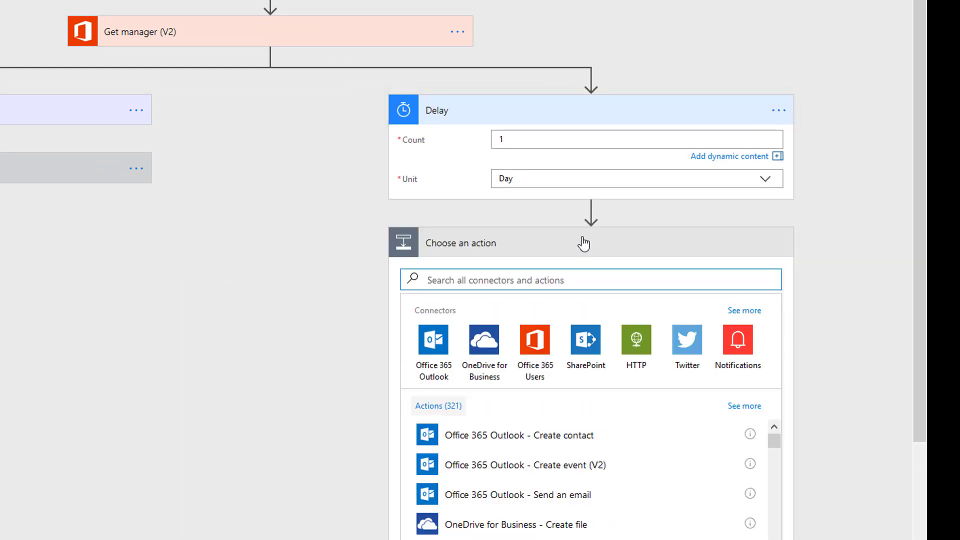
pyautogui.moveTo(500, 495)
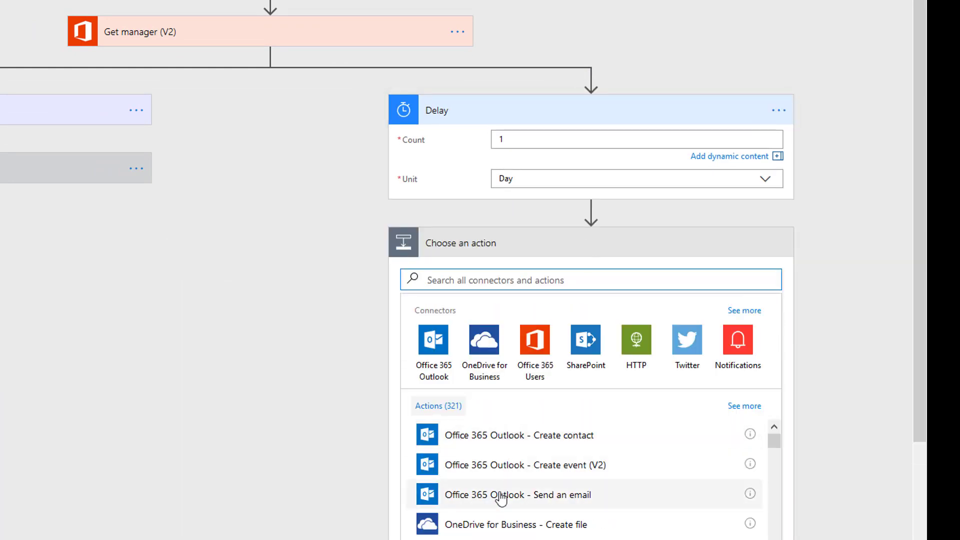
pyautogui.click(517, 495)
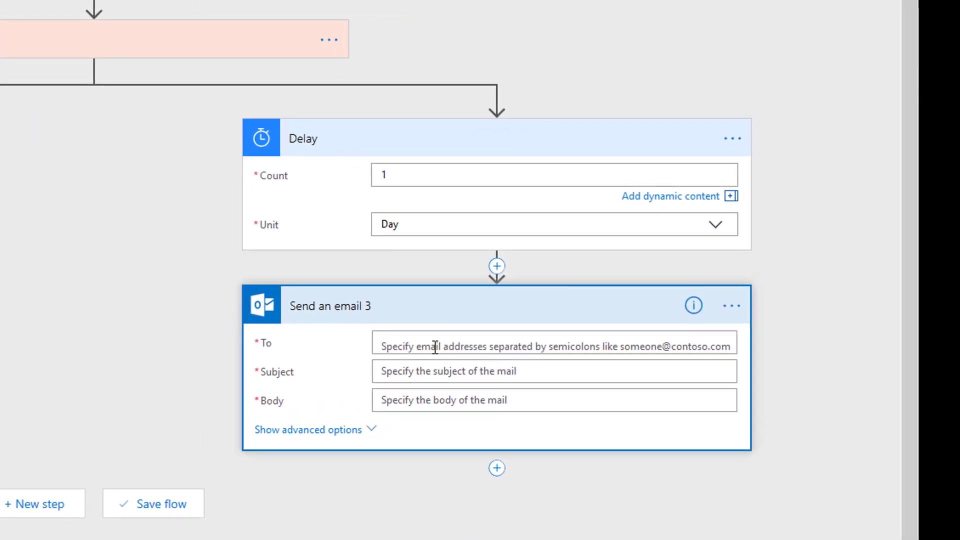
pyautogui.click(550, 343)
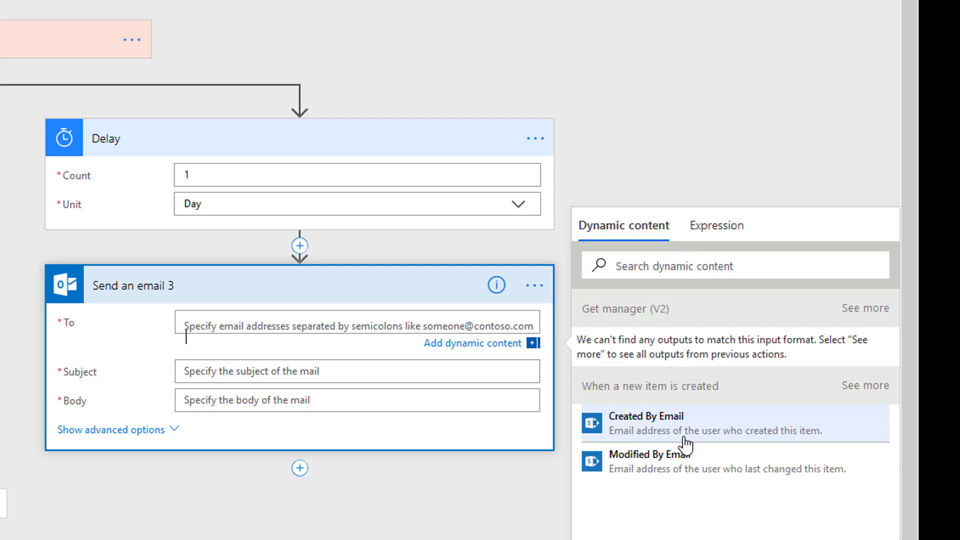
pyautogui.moveTo(832, 317)
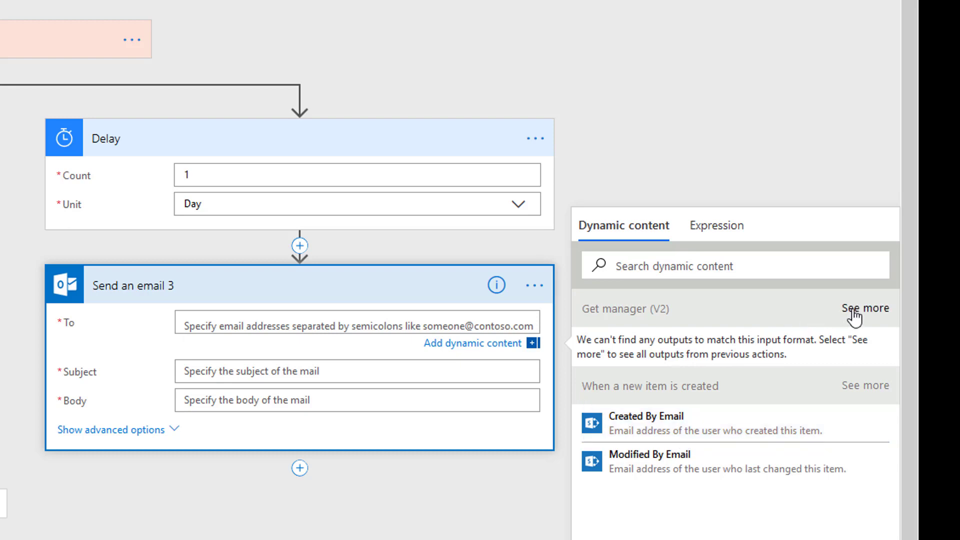
pyautogui.click(864, 308)
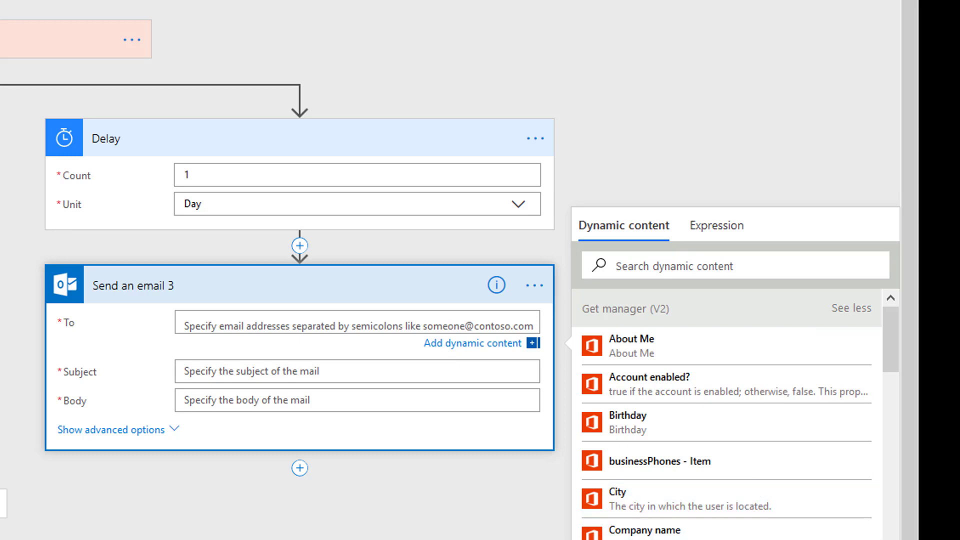
pyautogui.scroll(-3)
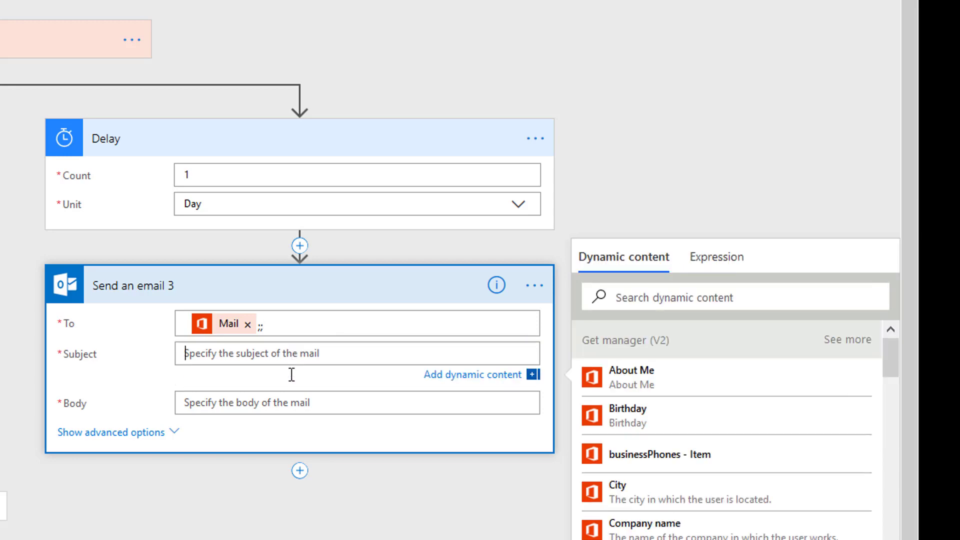
# - Enter subject 'Approval Request Pending' and body 'Please take action...'
pyautogui.write('A')
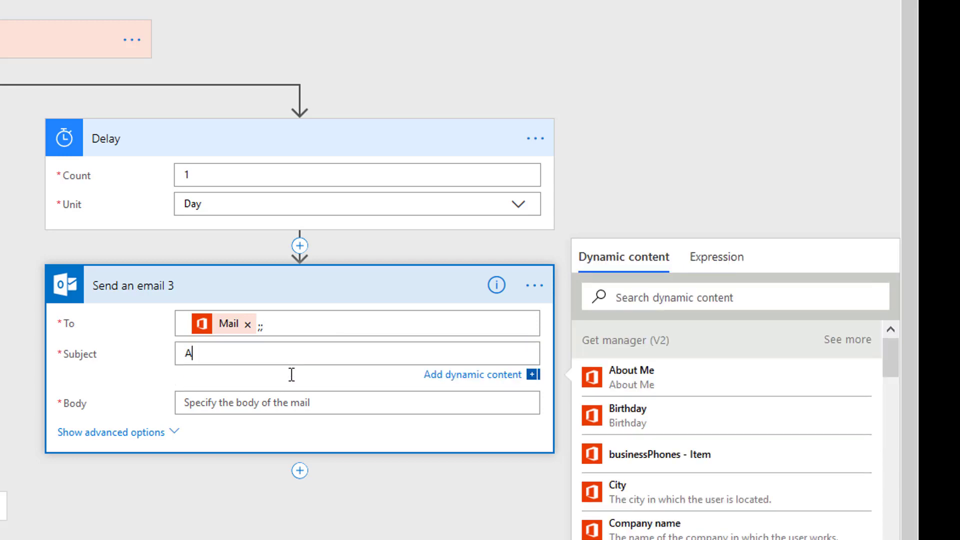
pyautogui.write('pproval')
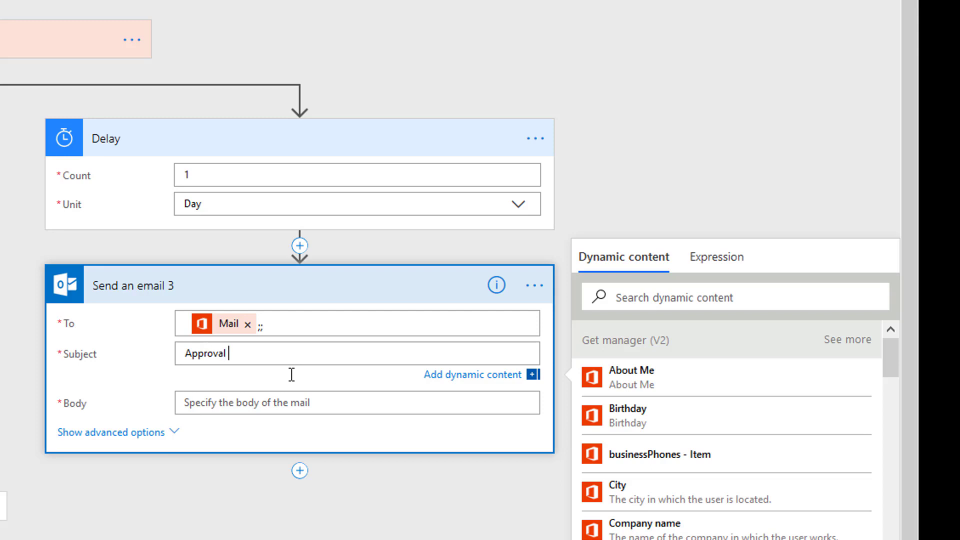
pyautogui.write('Request Pen')
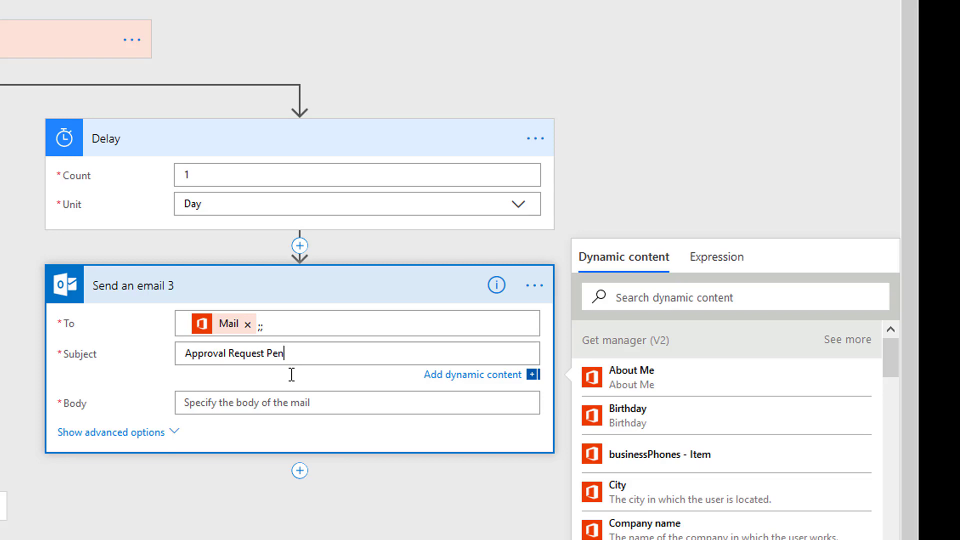
pyautogui.write('ding')
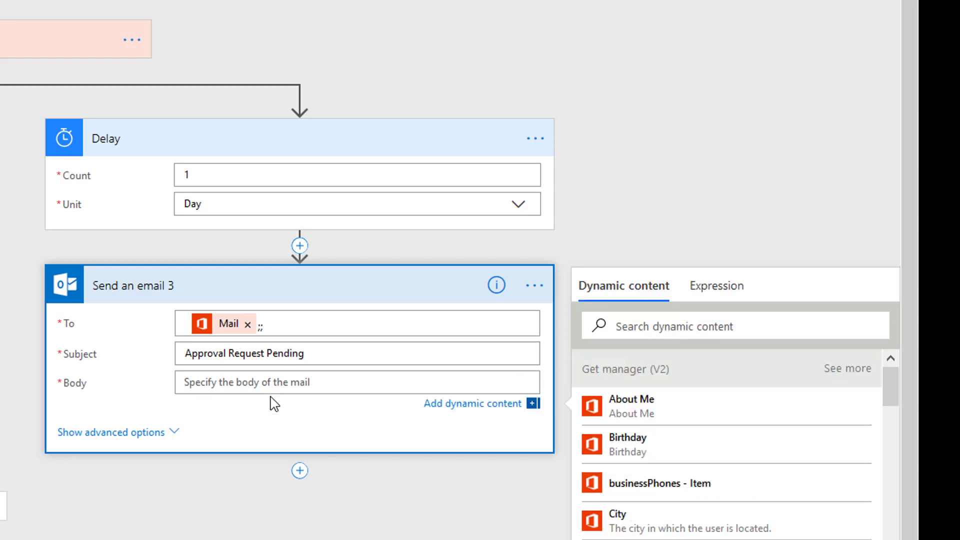
pyautogui.write('Please tak')
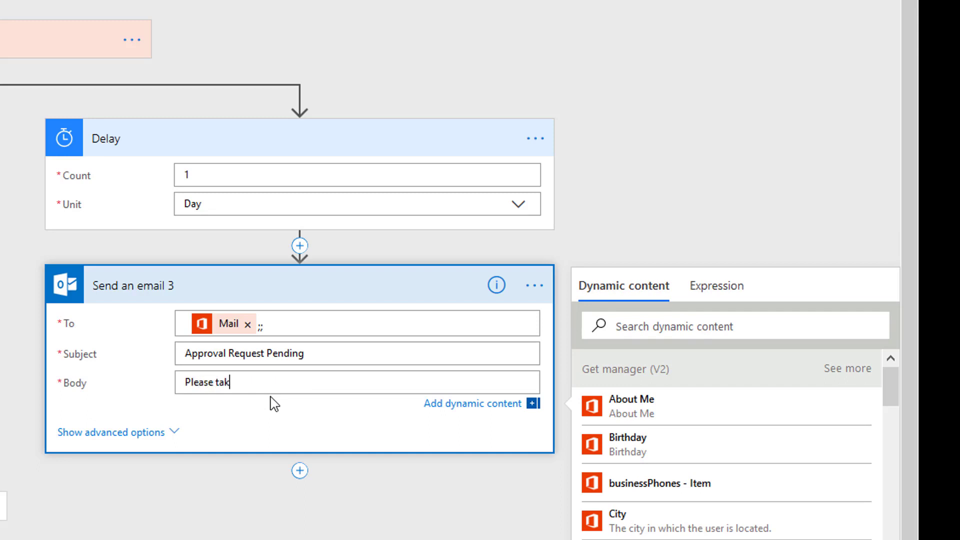
pyautogui.write('e action...')
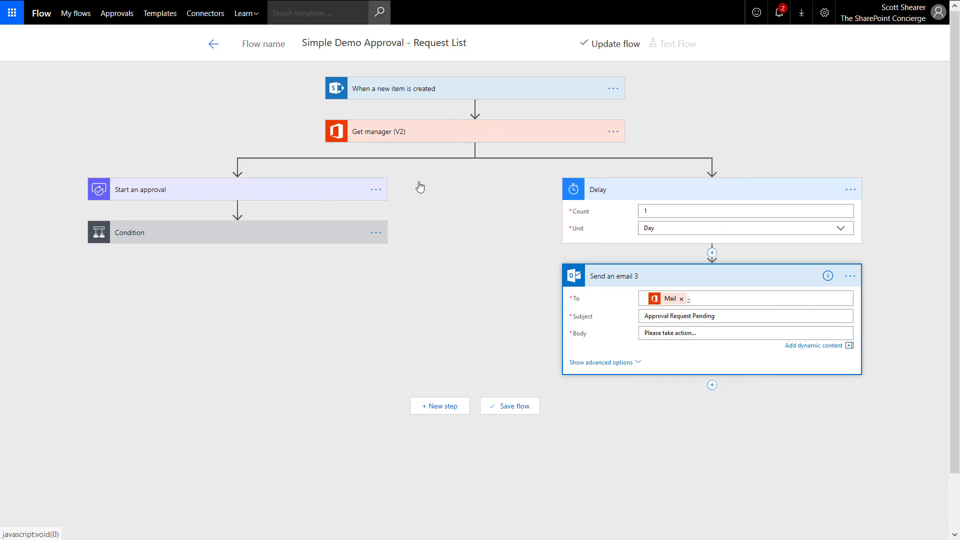
pyautogui.moveTo(619, 192)
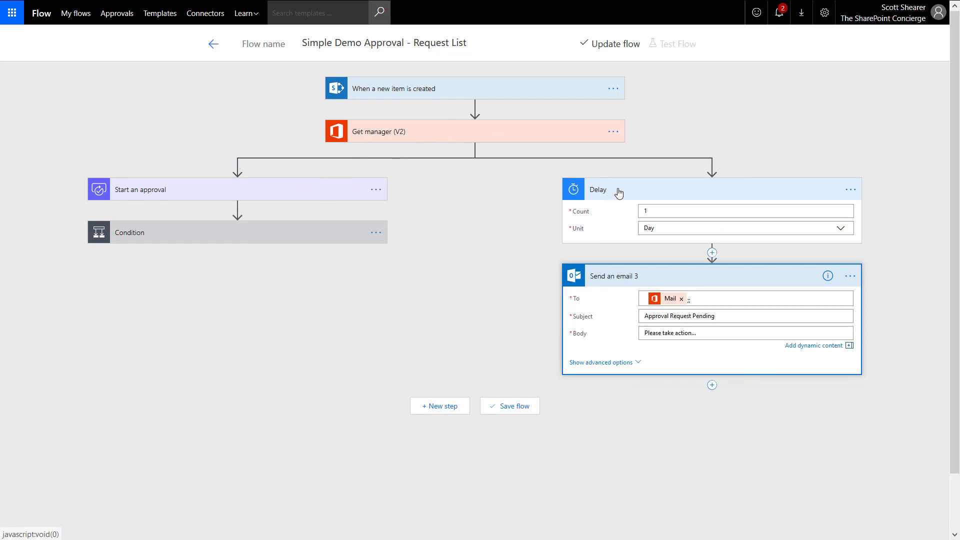
pyautogui.moveTo(625, 214)
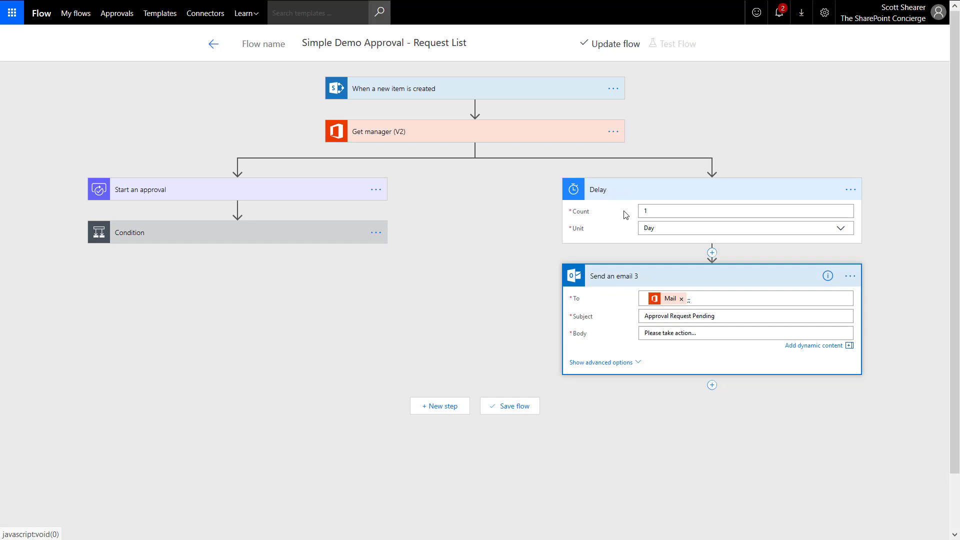
pyautogui.moveTo(608, 283)
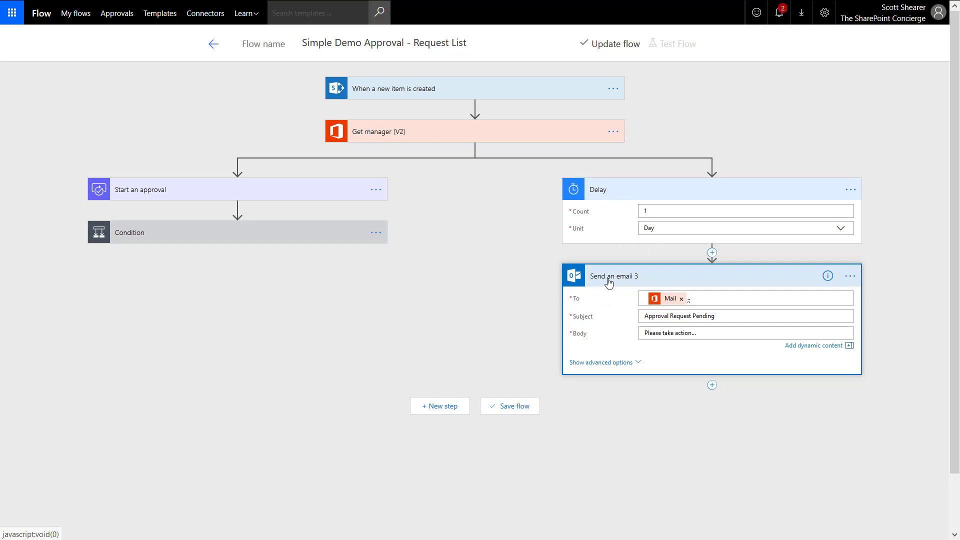
pyautogui.moveTo(602, 194)
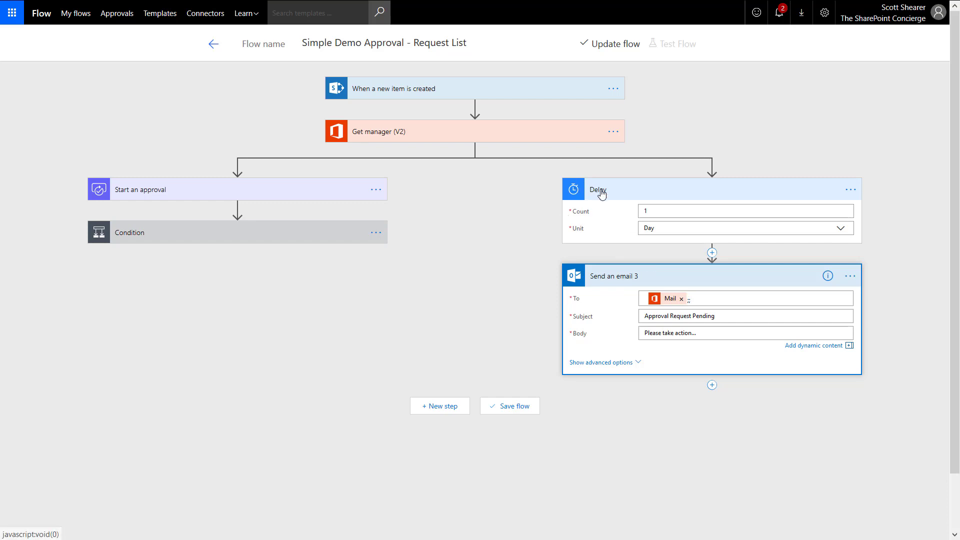
pyautogui.moveTo(276, 199)
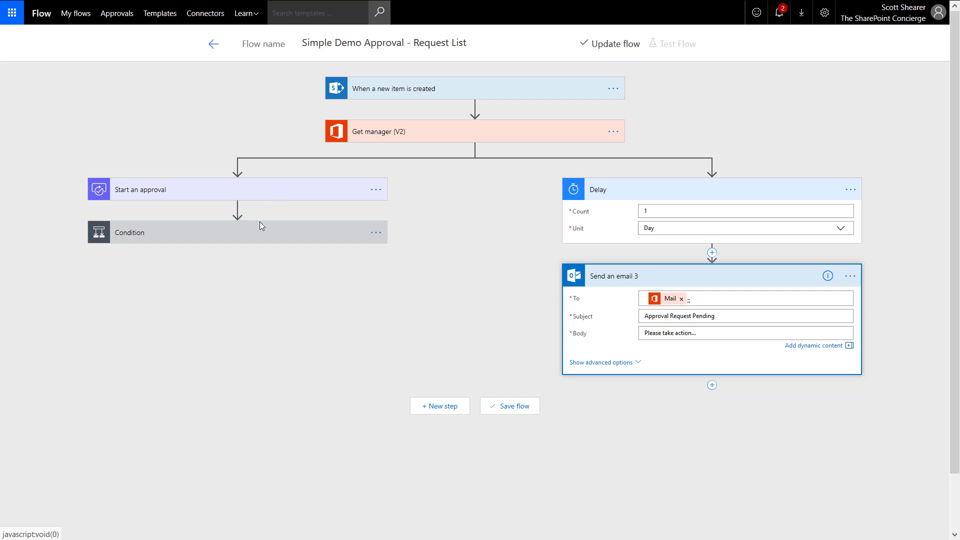
pyautogui.moveTo(258, 240)
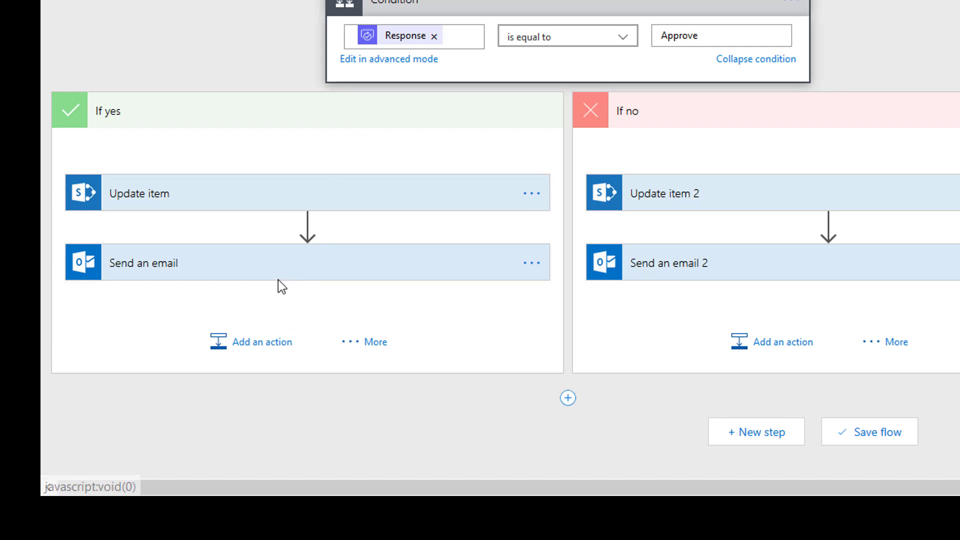
# - Add a Control - Terminate action with status Succeeded at the end of If yes
pyautogui.click(263, 341)
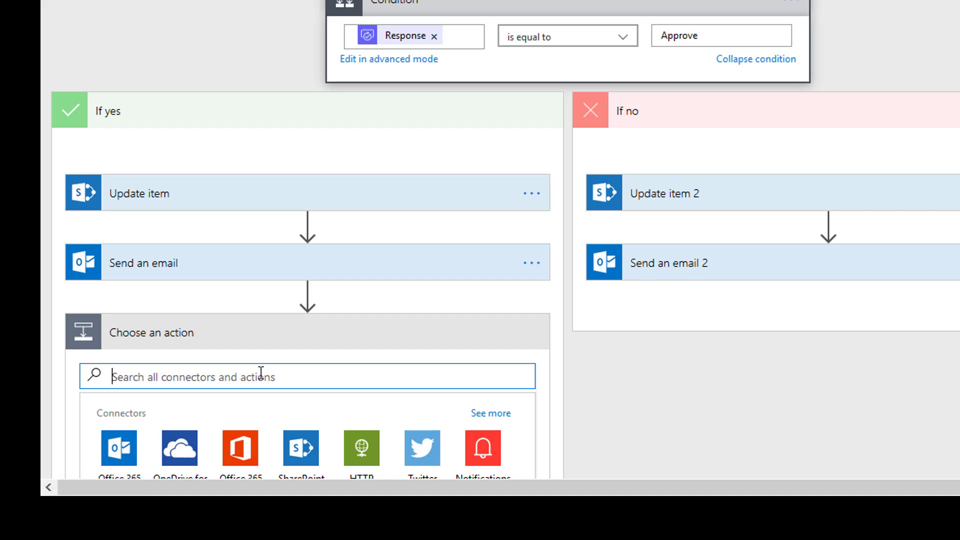
pyautogui.write('terminate')
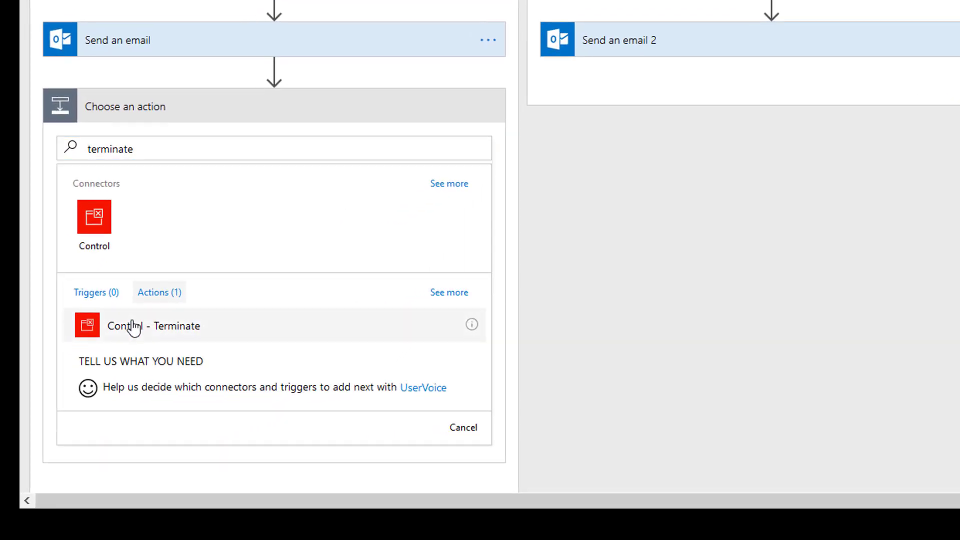
pyautogui.click(153, 325)
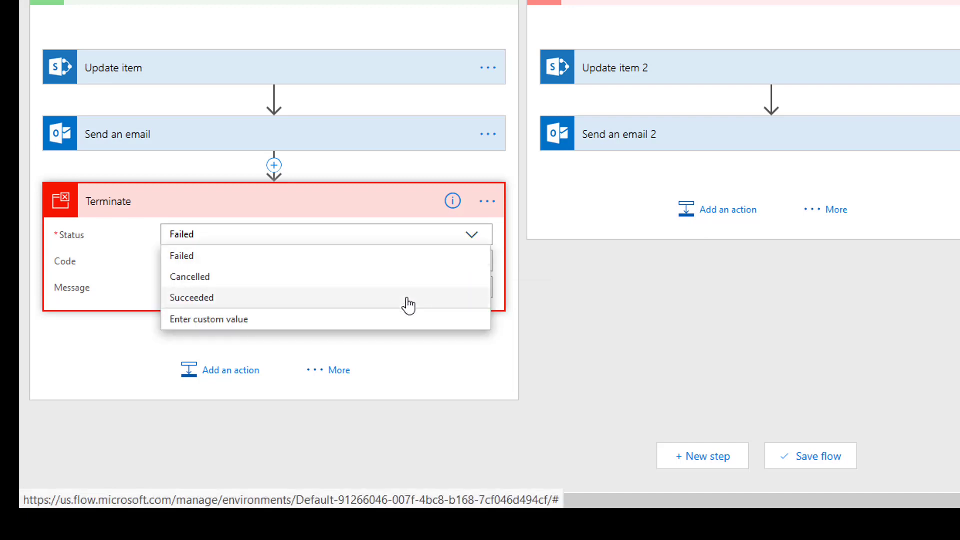
pyautogui.click(191, 297)
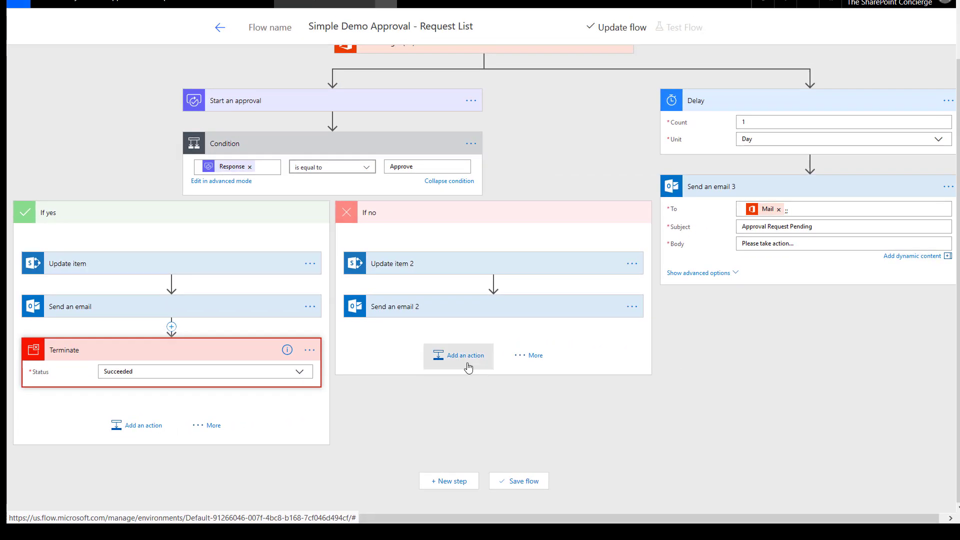
# - Add Terminate 2 with status Succeeded after the email in If no
pyautogui.click(458, 355)
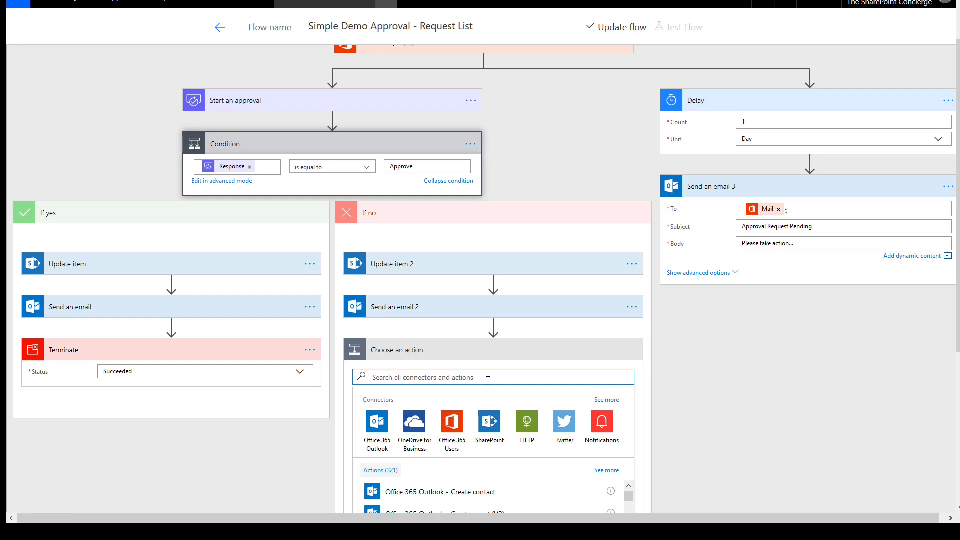
pyautogui.write('terminate')
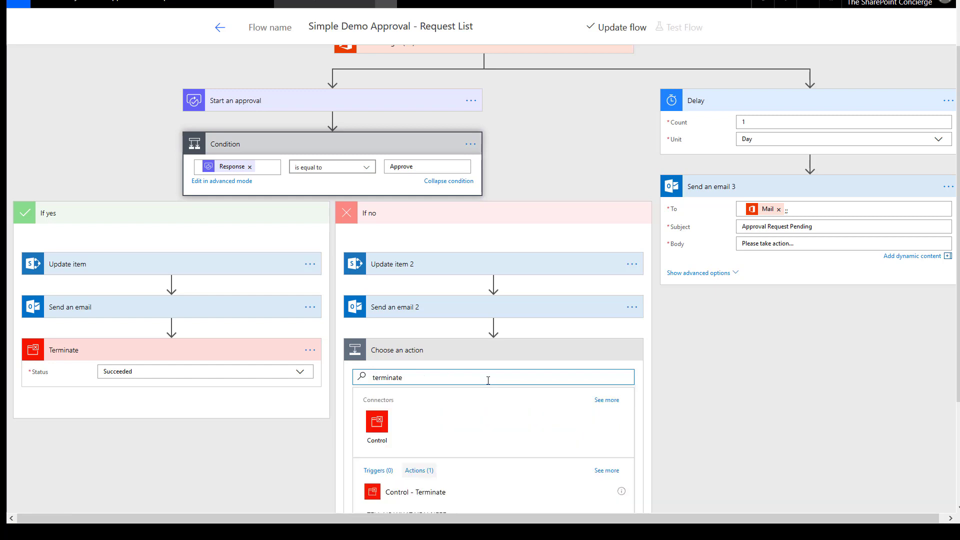
pyautogui.scroll(-3)
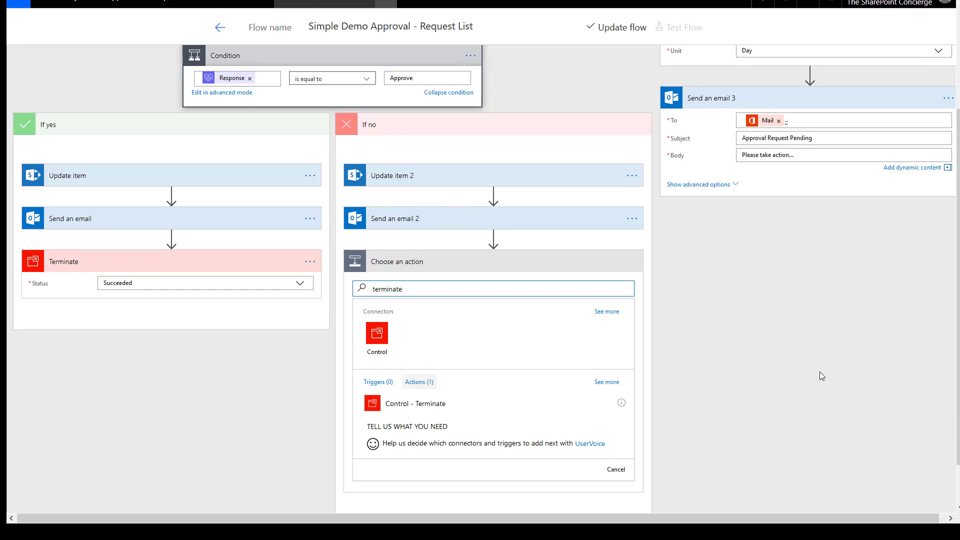
pyautogui.click(420, 404)
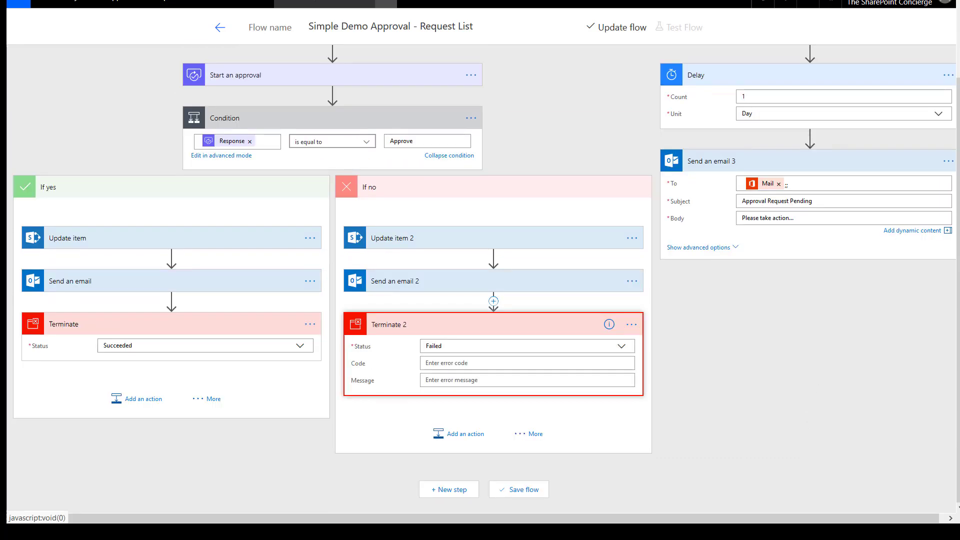
pyautogui.click(526, 346)
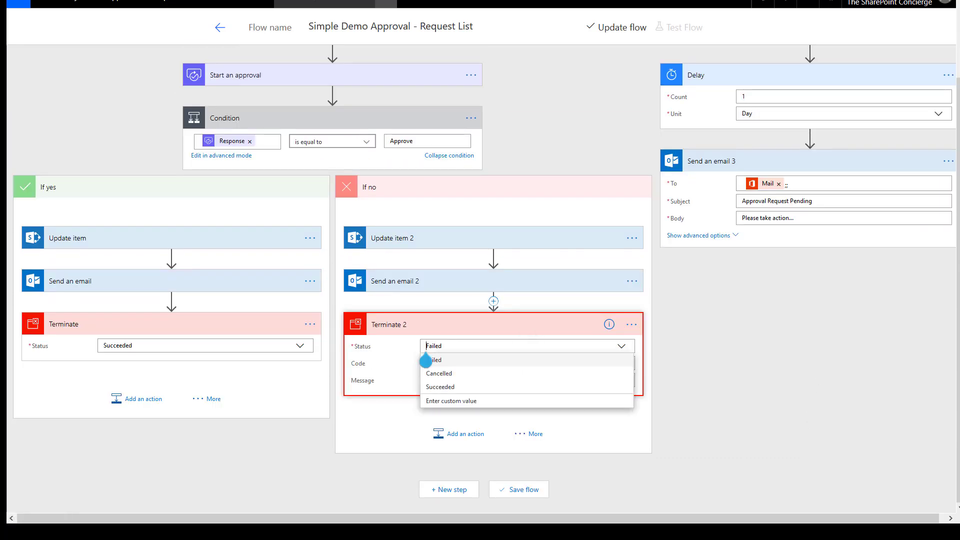
pyautogui.click(439, 386)
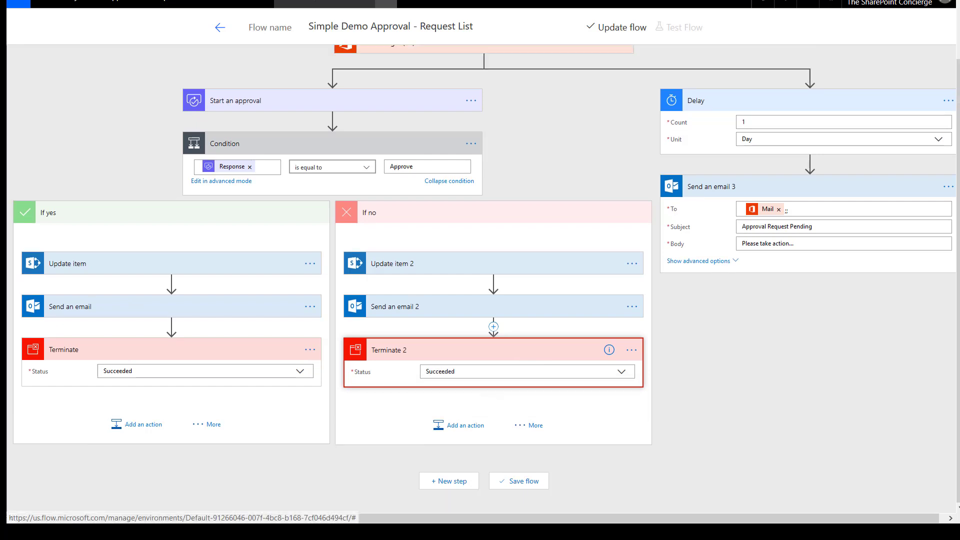